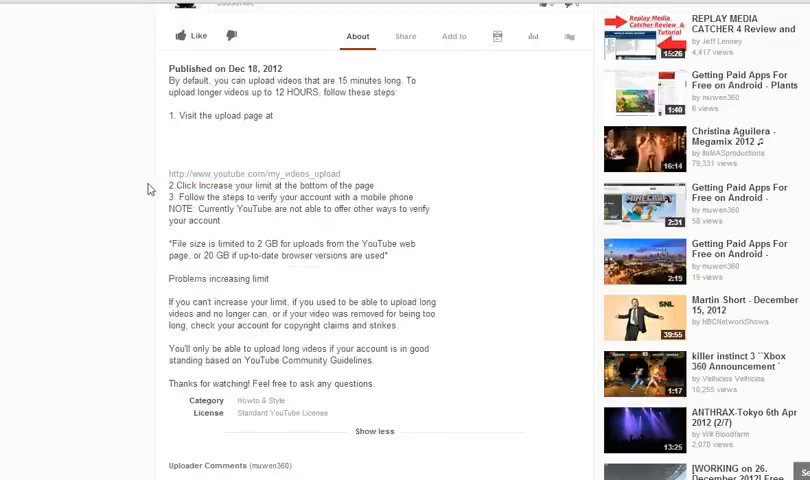
{"action": "mouse_move", "coordinate": [260, 172]}
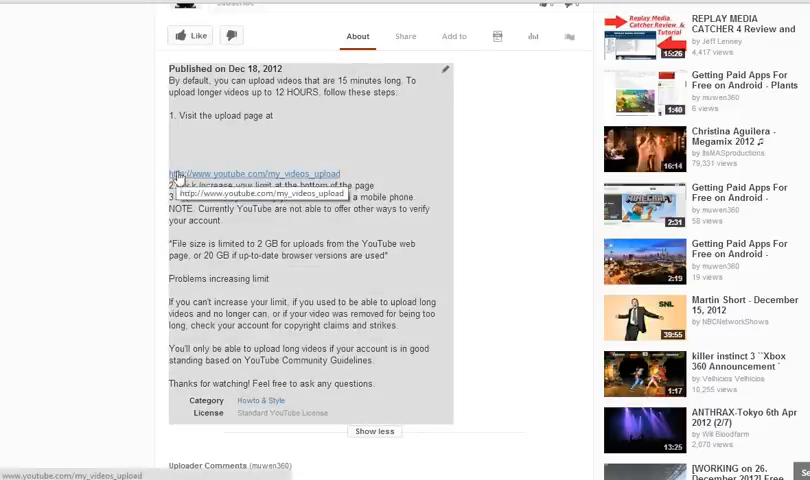
{"action": "mouse_move", "coordinate": [186, 176]}
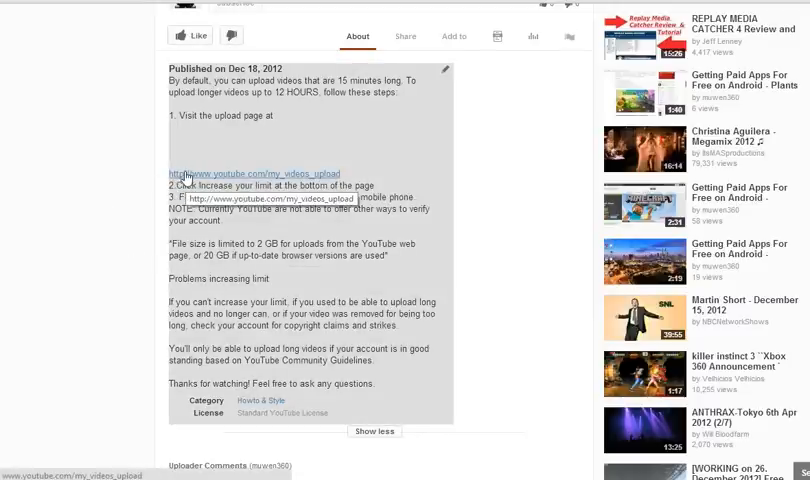
Open the video description for editing via its pencil icon.
{"action": "left_click", "coordinate": [244, 172]}
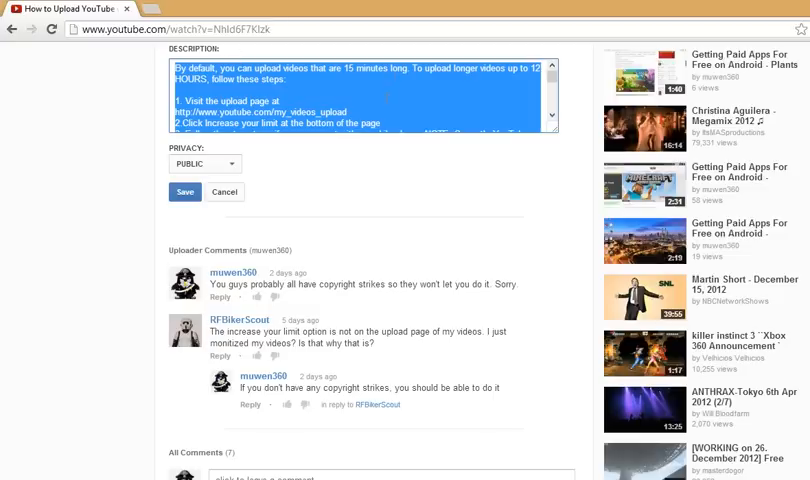
{"action": "left_click", "coordinate": [356, 96]}
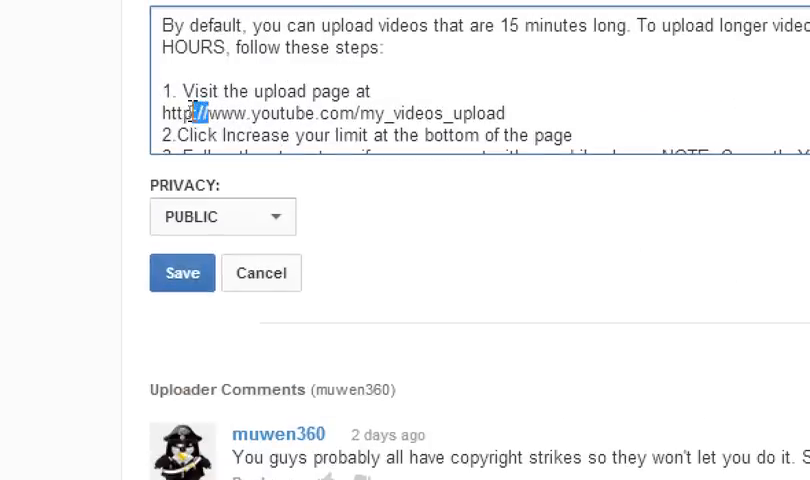
{"action": "double_click", "coordinate": [178, 112]}
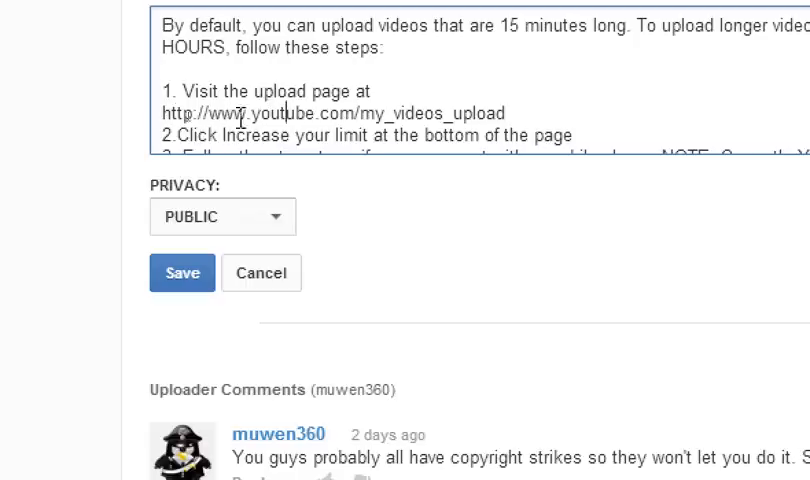
{"action": "mouse_move", "coordinate": [230, 258]}
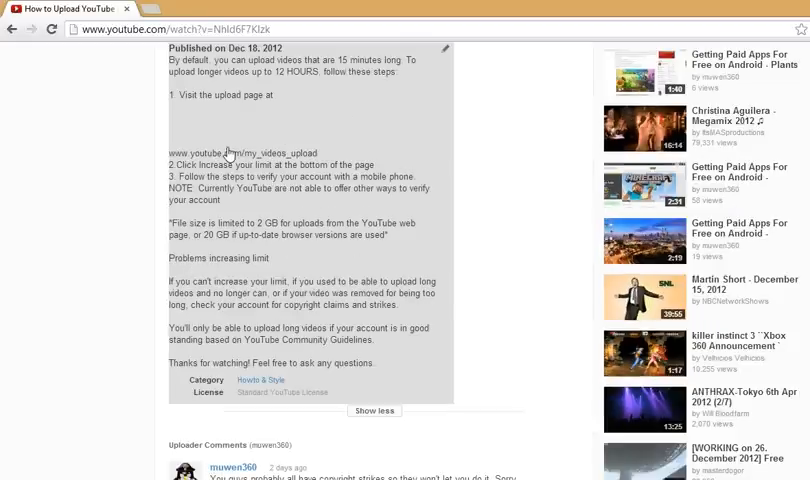
{"action": "left_click", "coordinate": [446, 48]}
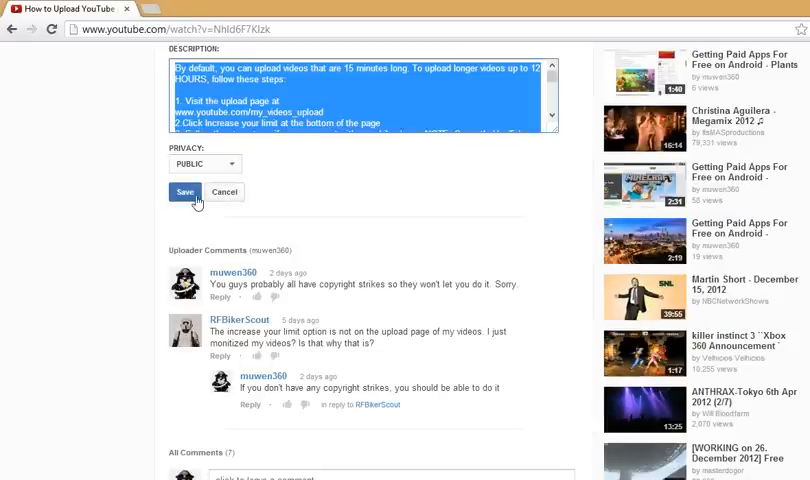
{"action": "left_click", "coordinate": [184, 192]}
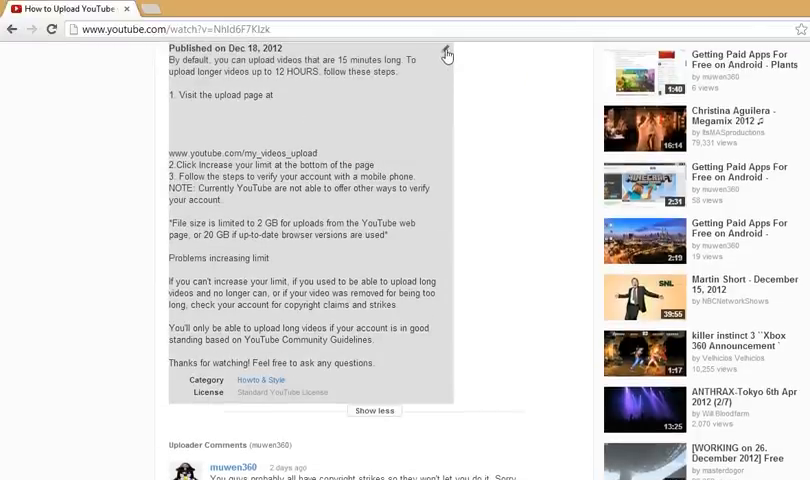
{"action": "left_click", "coordinate": [448, 50]}
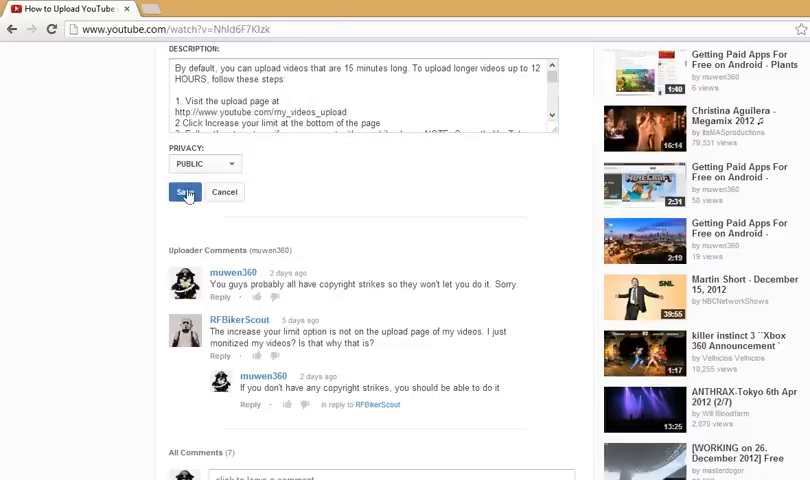
{"action": "left_click", "coordinate": [184, 192]}
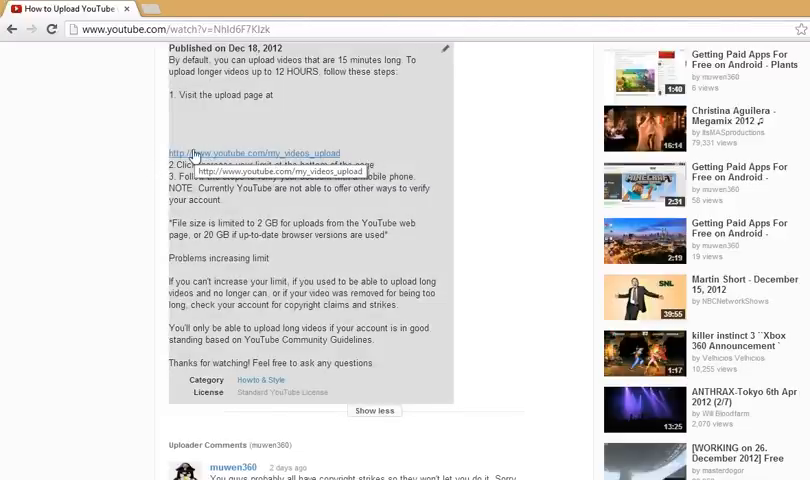
{"action": "left_click", "coordinate": [254, 152]}
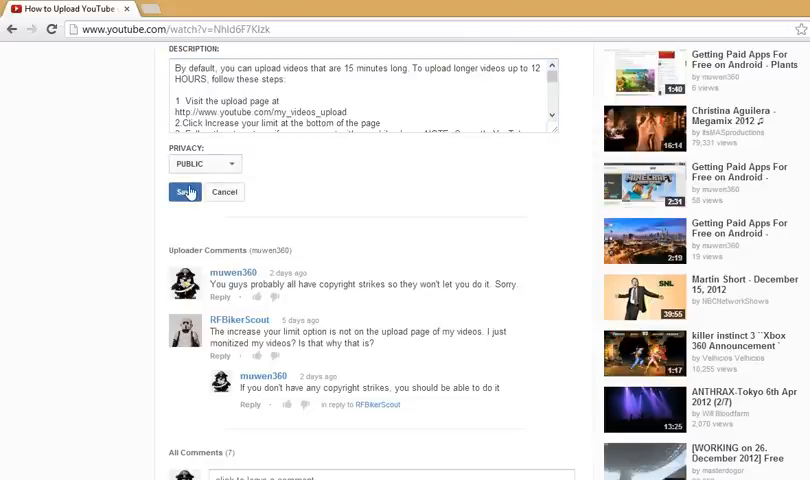
{"action": "scroll", "scroll_direction": "up", "scroll_amount": 3}
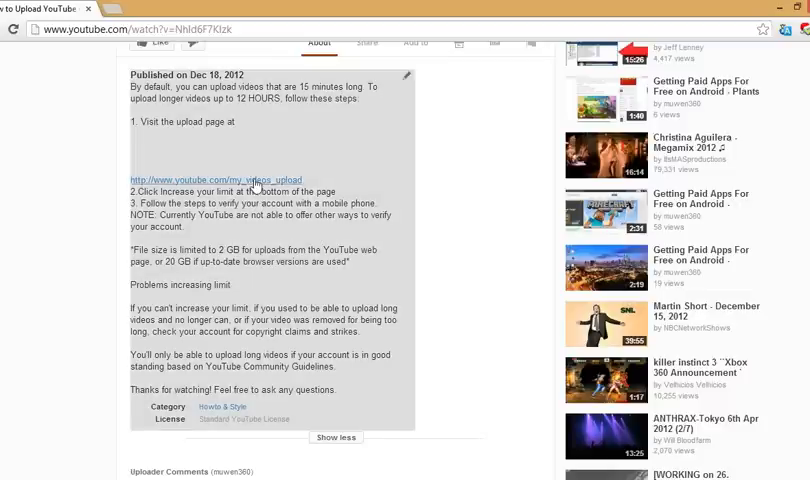
{"action": "scroll", "scroll_direction": "up", "scroll_amount": 3}
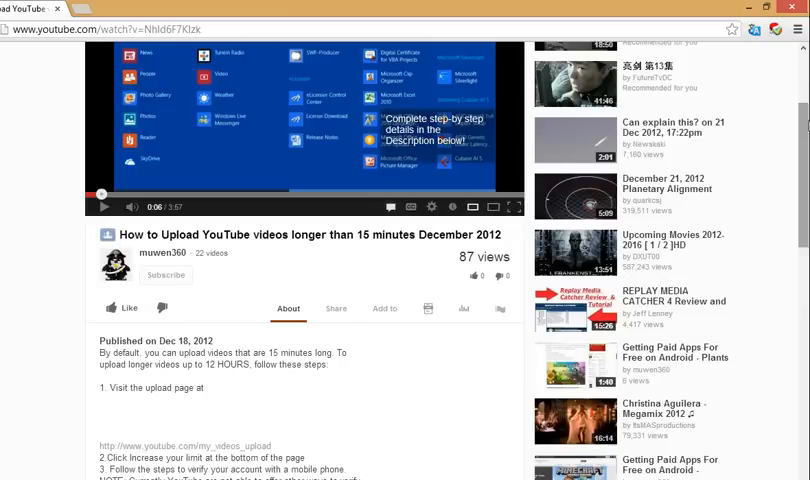